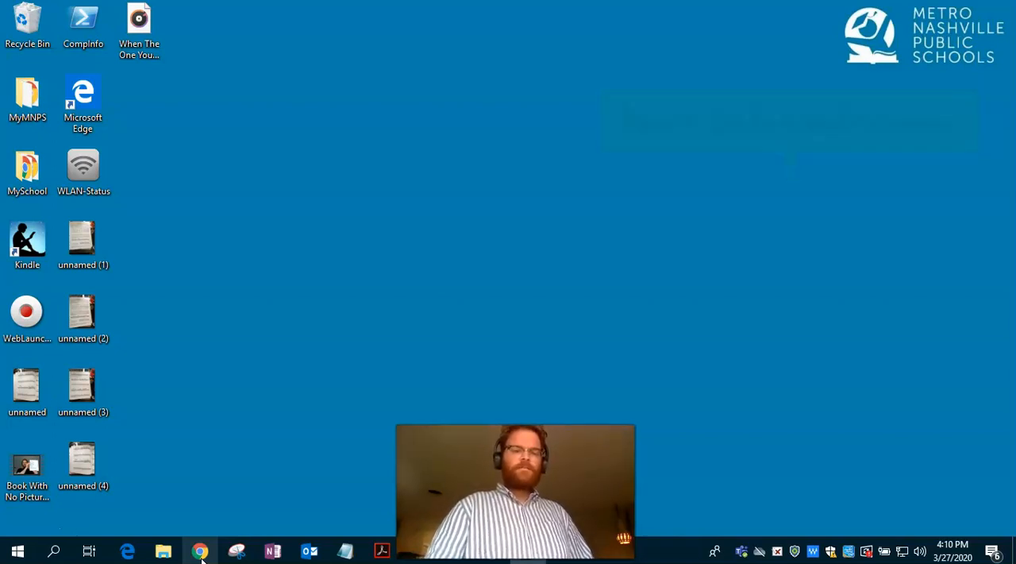
Open Chrome and start the Clever login with the district's Office 365 account
{"action": "left_click", "coordinate": [200, 550]}
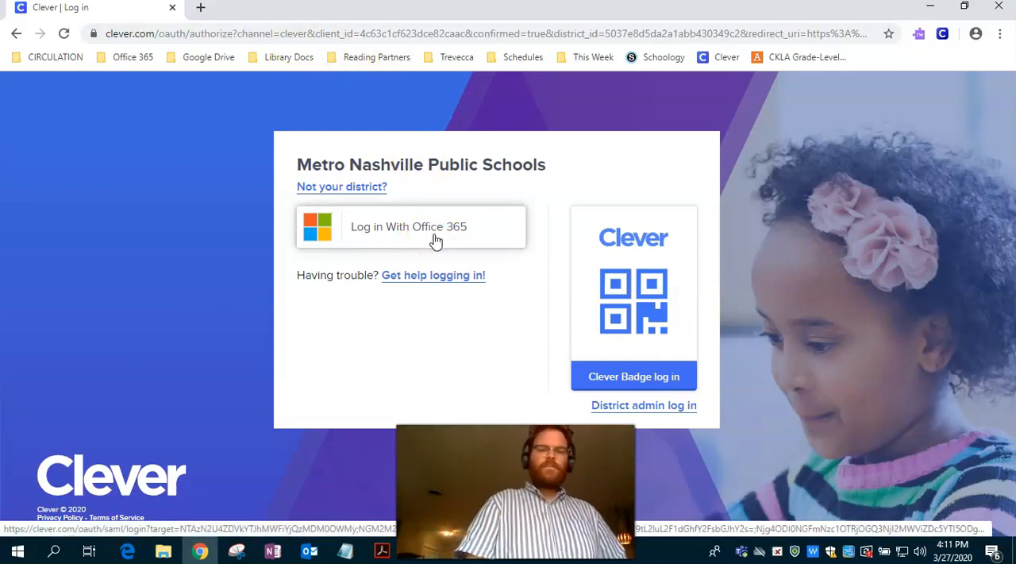
{"action": "left_click", "coordinate": [410, 226]}
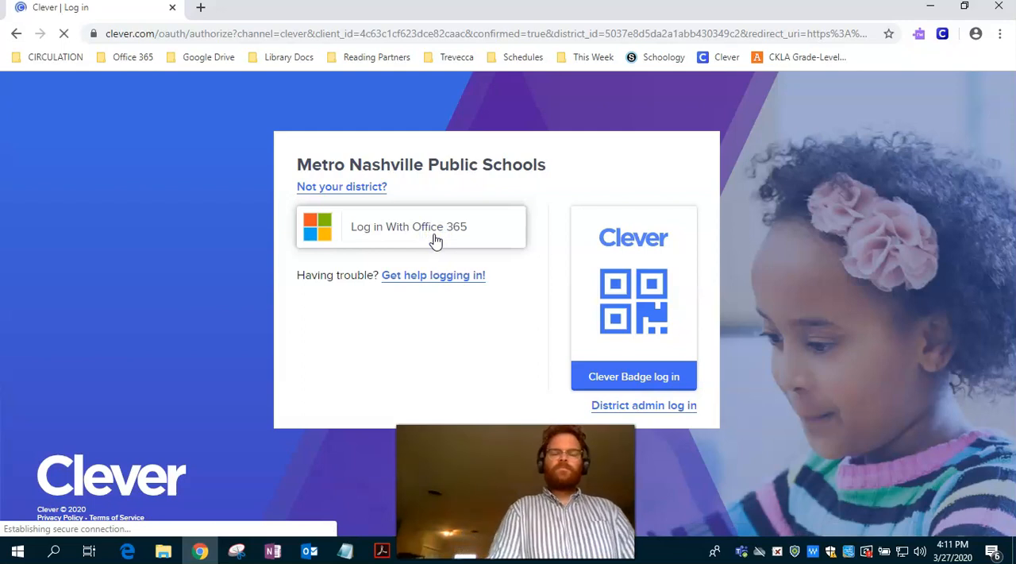
{"action": "left_click", "coordinate": [408, 226]}
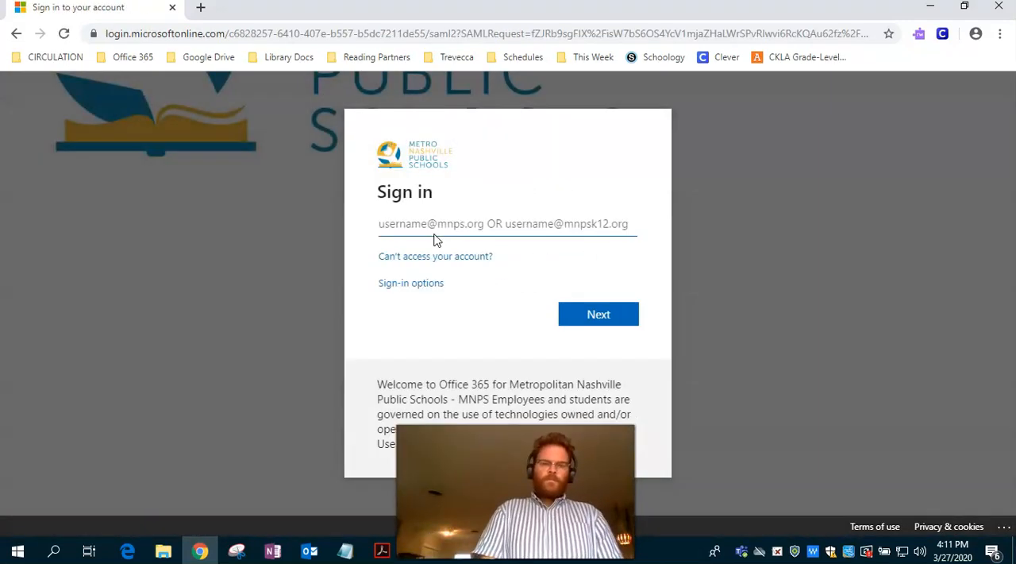
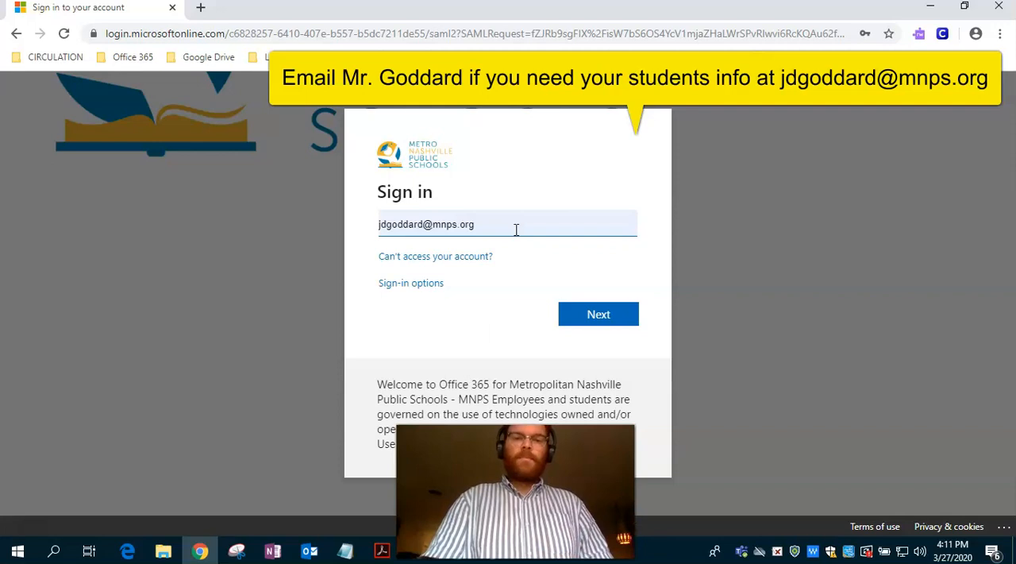
{"action": "left_click", "coordinate": [598, 313]}
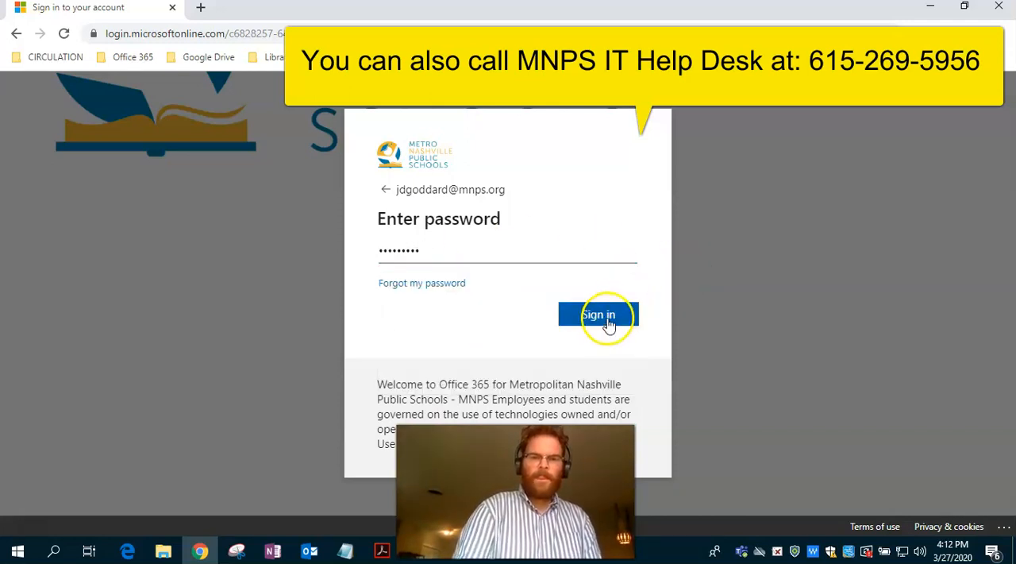
Submit the password and answer Yes to 'Stay signed in?'
{"action": "left_click", "coordinate": [598, 315]}
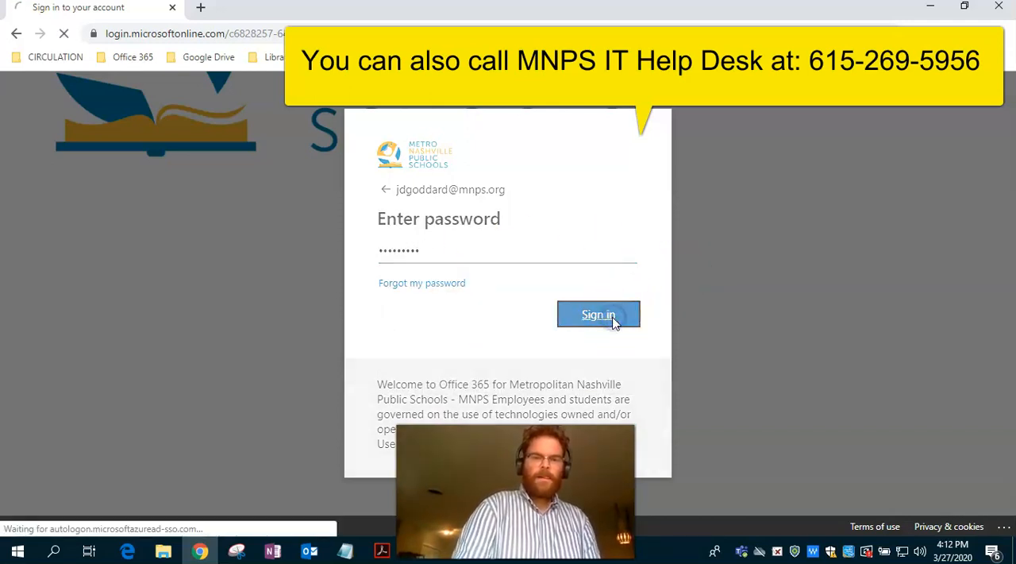
{"action": "left_click", "coordinate": [598, 315]}
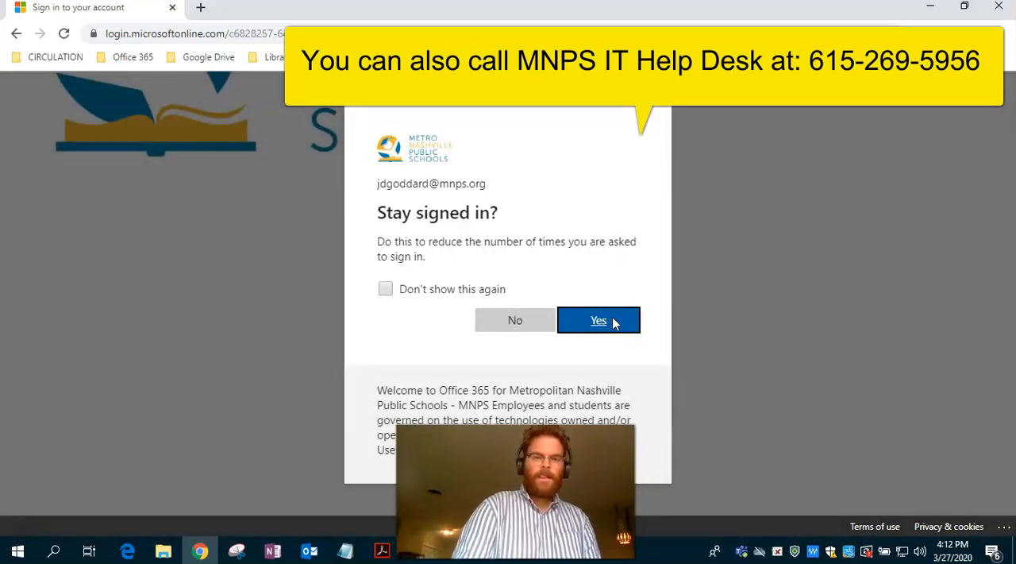
{"action": "mouse_move", "coordinate": [597, 272]}
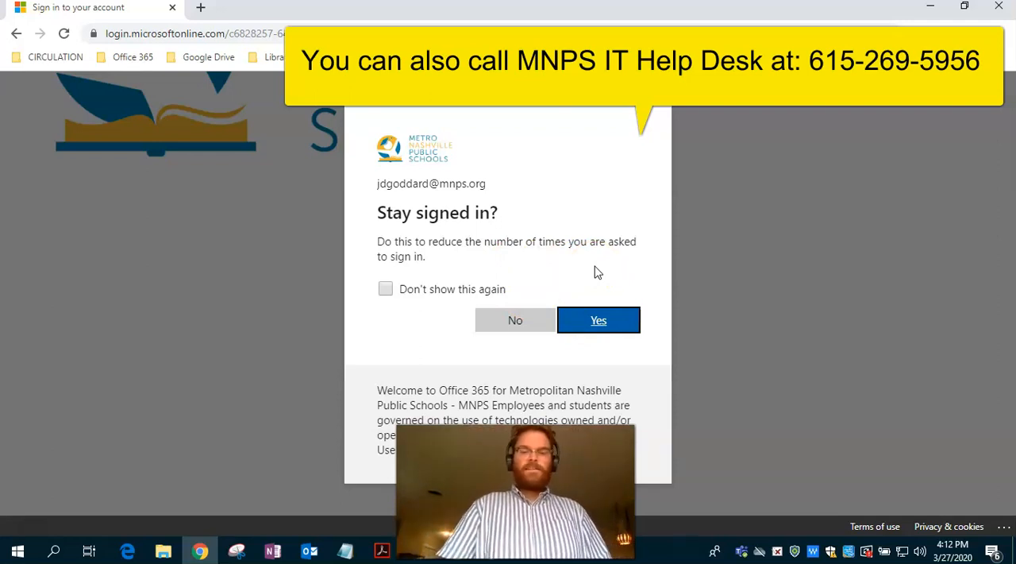
{"action": "mouse_move", "coordinate": [442, 307]}
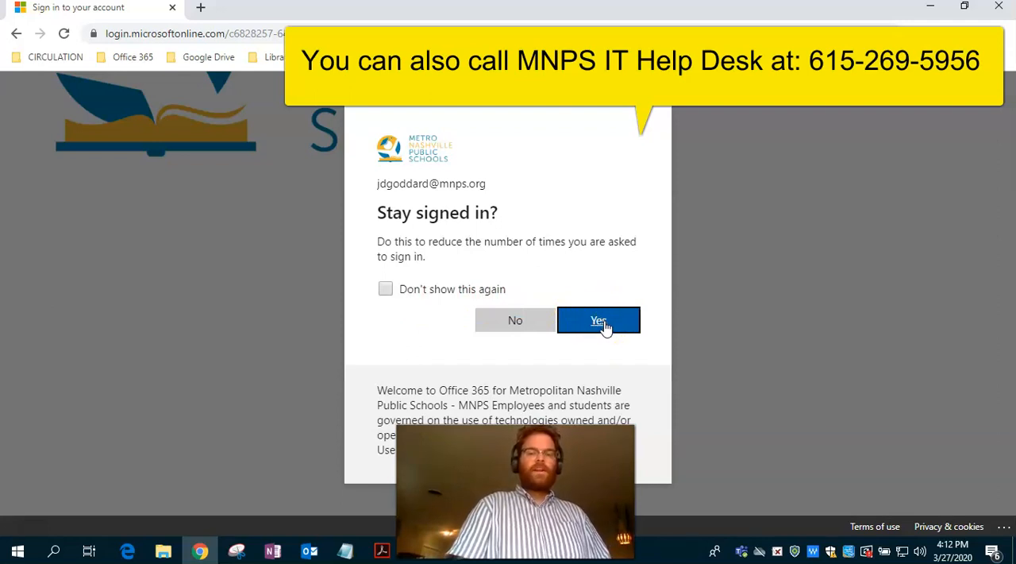
{"action": "left_click", "coordinate": [598, 320]}
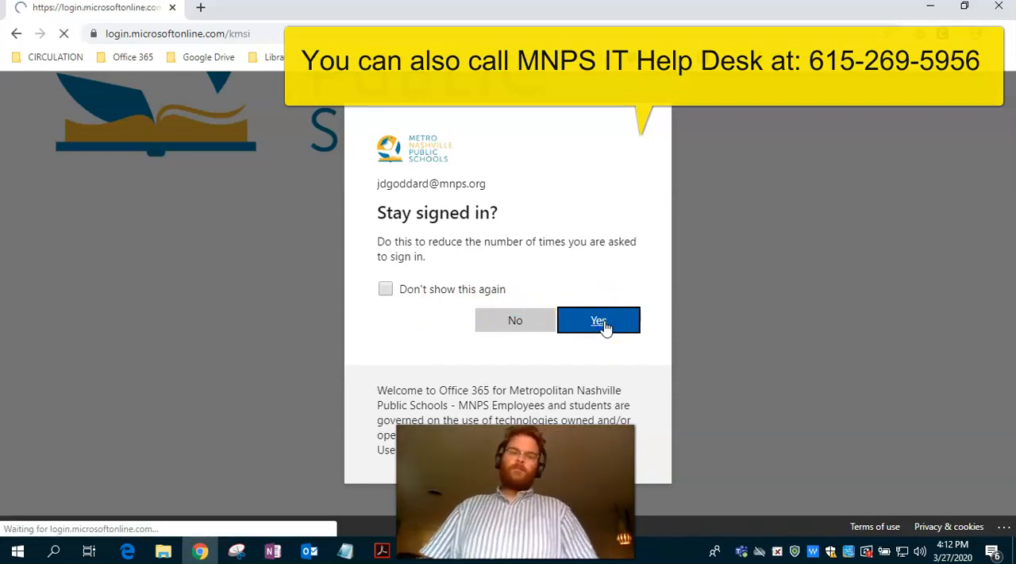
{"action": "left_click", "coordinate": [599, 319]}
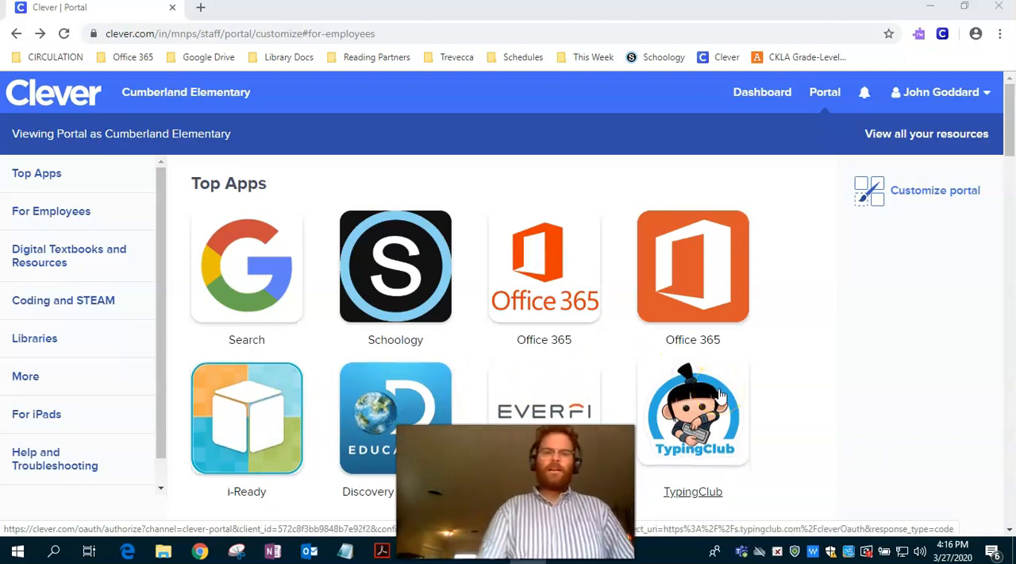
Scroll the Clever portal past Top Apps, For Employees and Coding and STEAM to Libraries
{"action": "scroll", "scroll_direction": "down", "scroll_amount": 3}
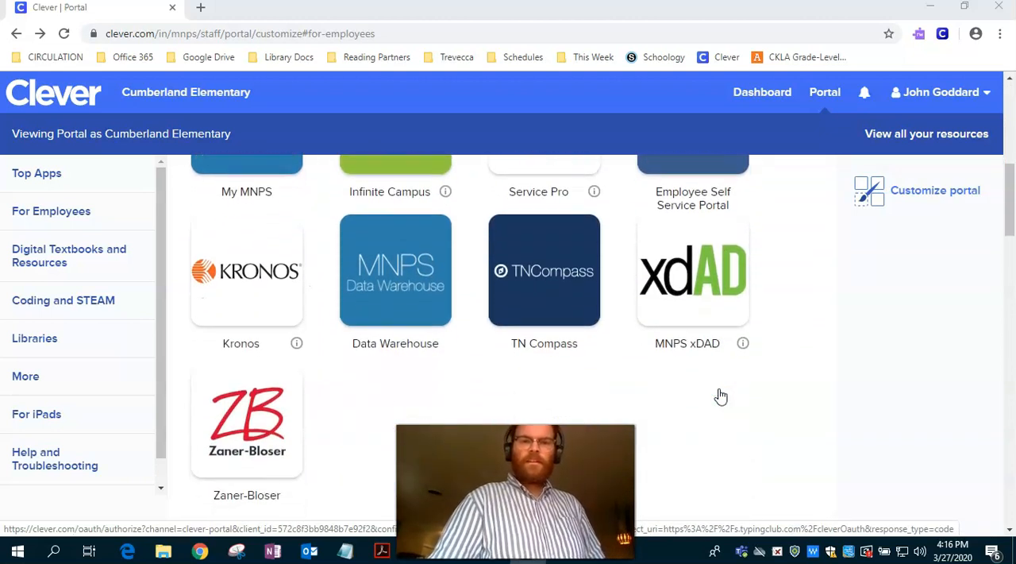
{"action": "scroll", "scroll_direction": "down", "scroll_amount": 3}
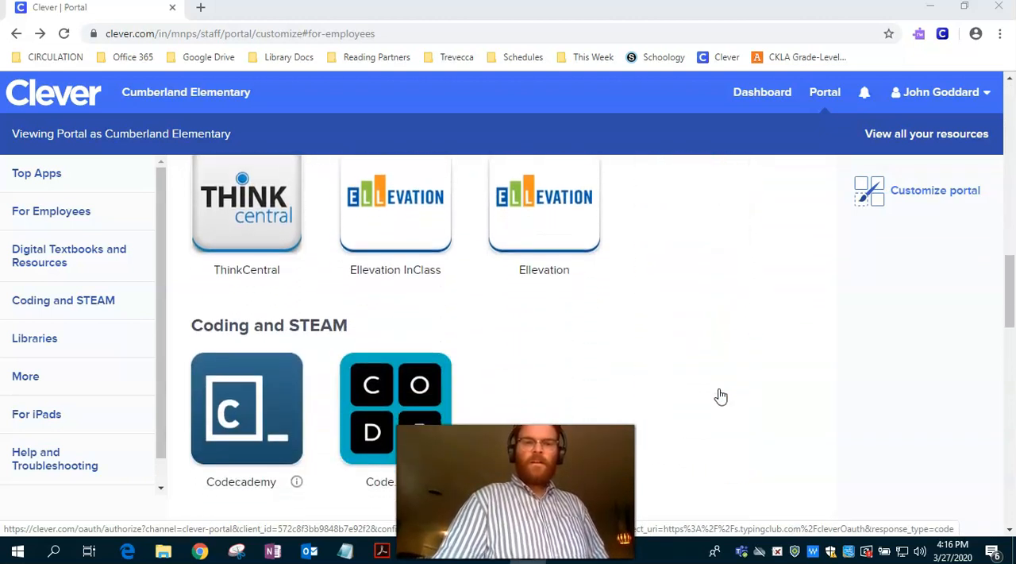
{"action": "scroll", "scroll_direction": "down", "scroll_amount": 3}
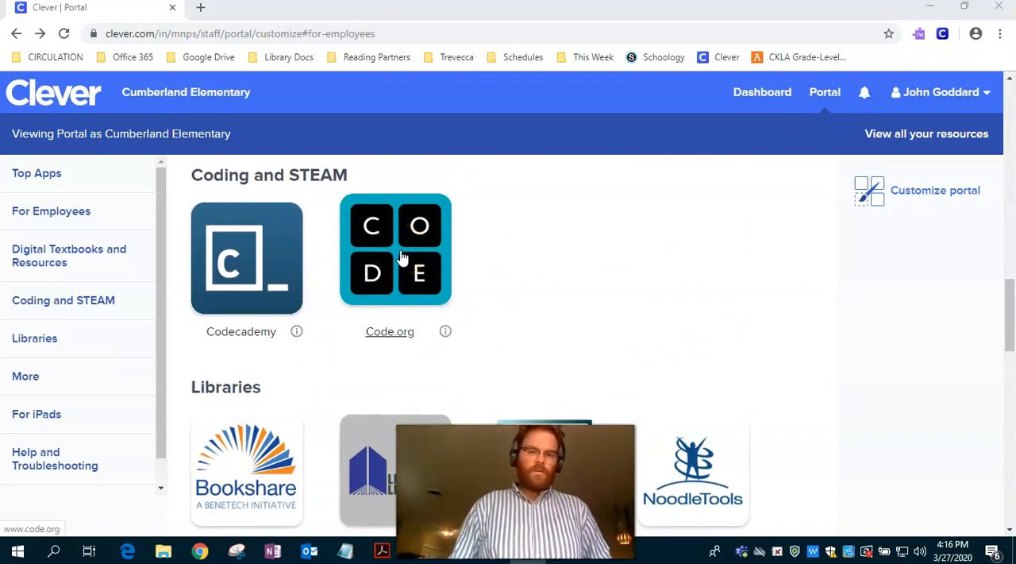
{"action": "scroll", "scroll_direction": "down", "scroll_amount": 3}
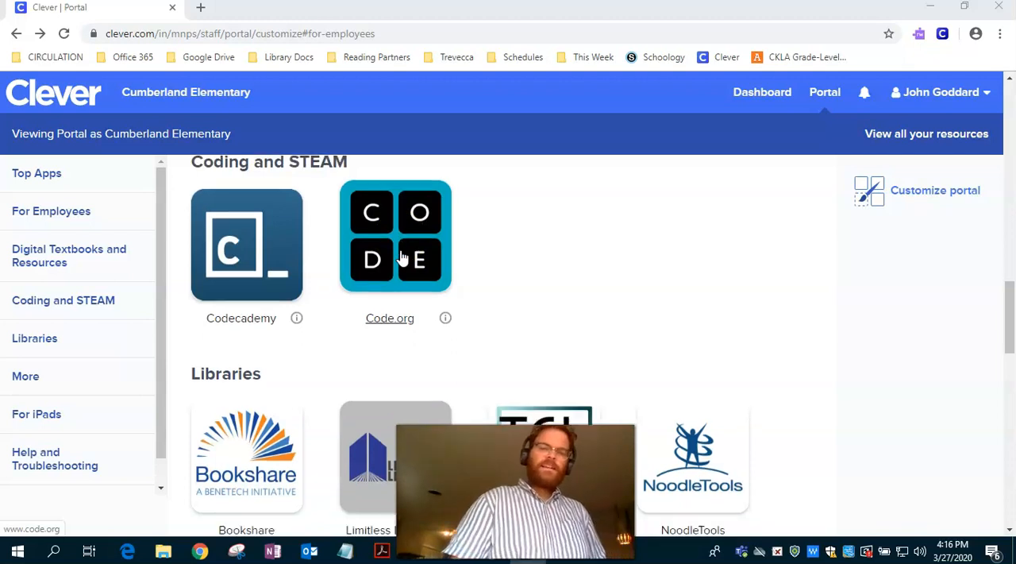
{"action": "scroll", "scroll_direction": "down", "scroll_amount": 3}
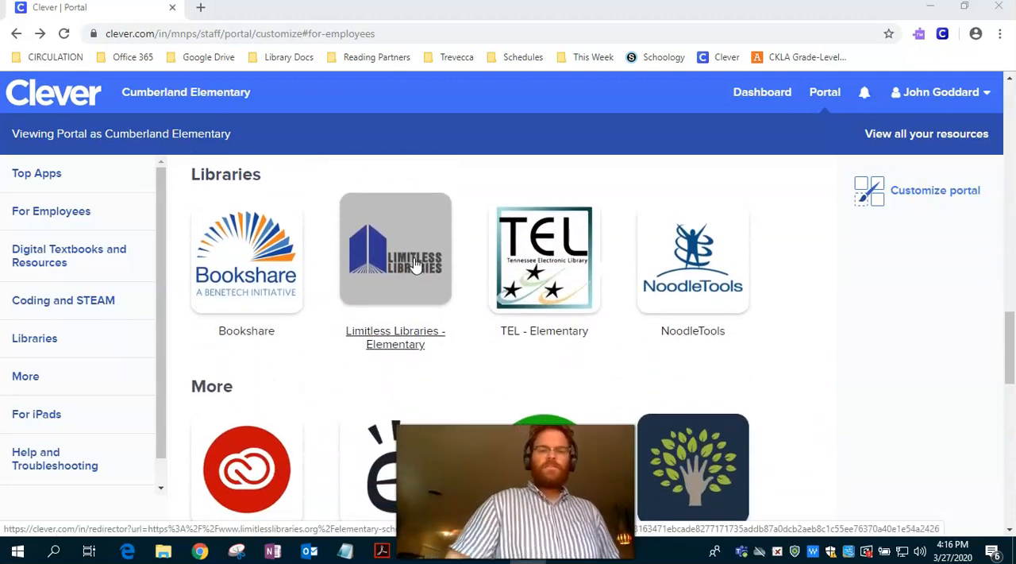